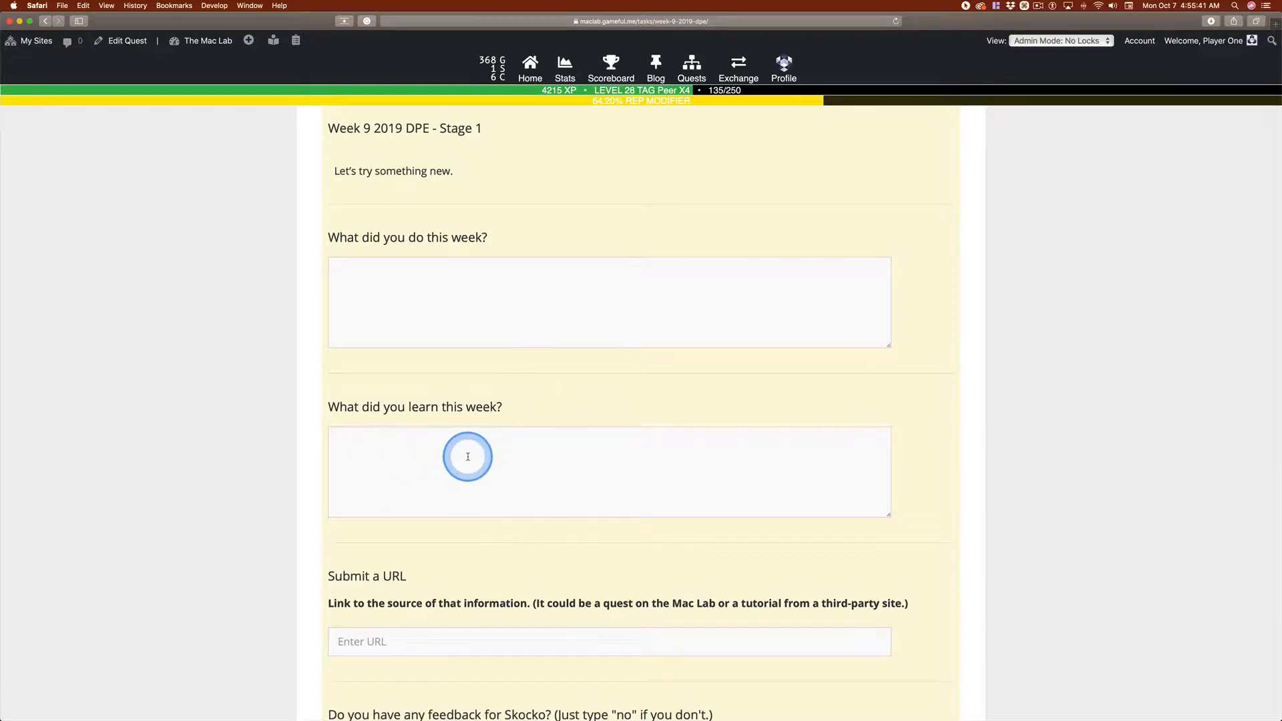
{"action": "mouse_move", "coordinate": [631, 457]}
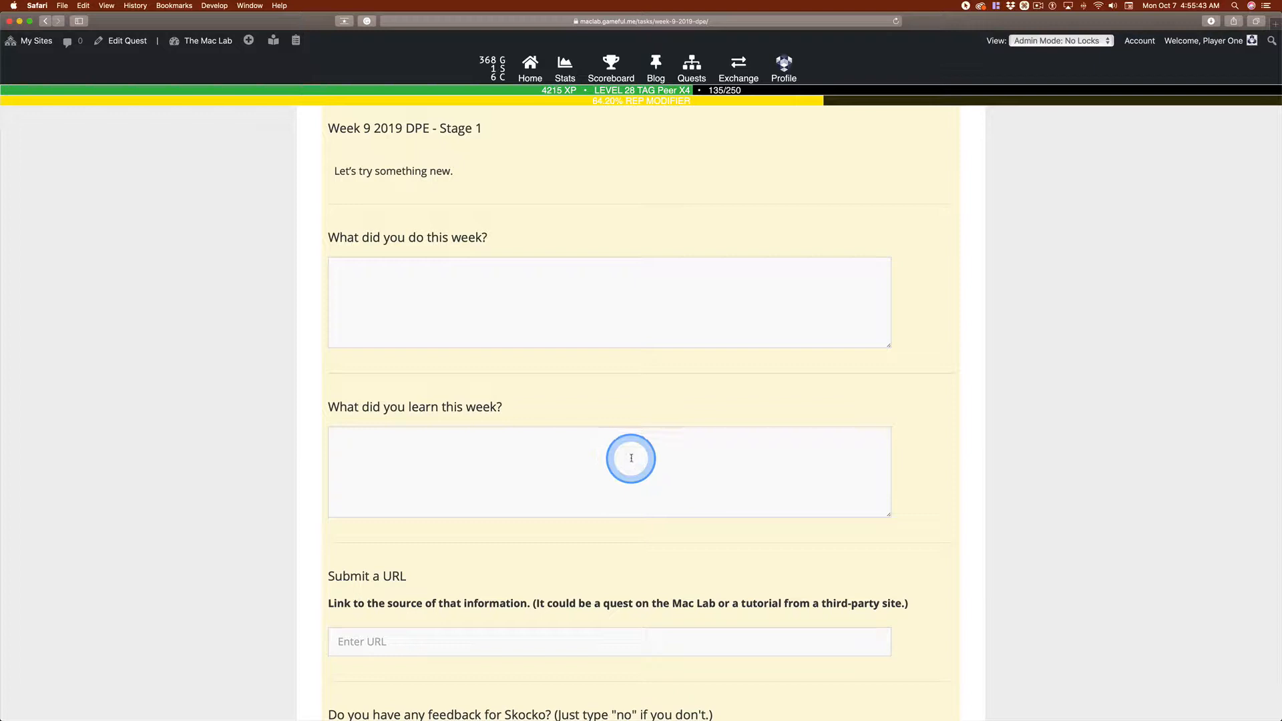
{"action": "mouse_move", "coordinate": [227, 418]}
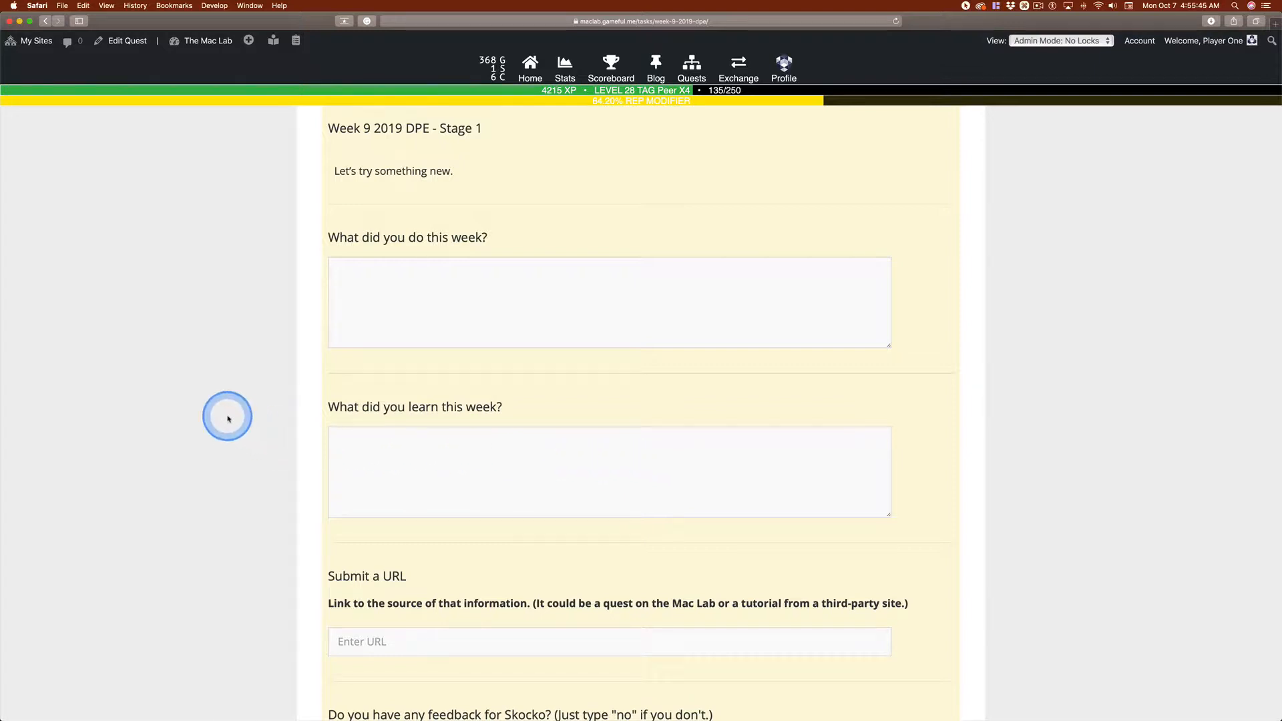
{"action": "scroll", "scroll_direction": "down", "scroll_amount": 3}
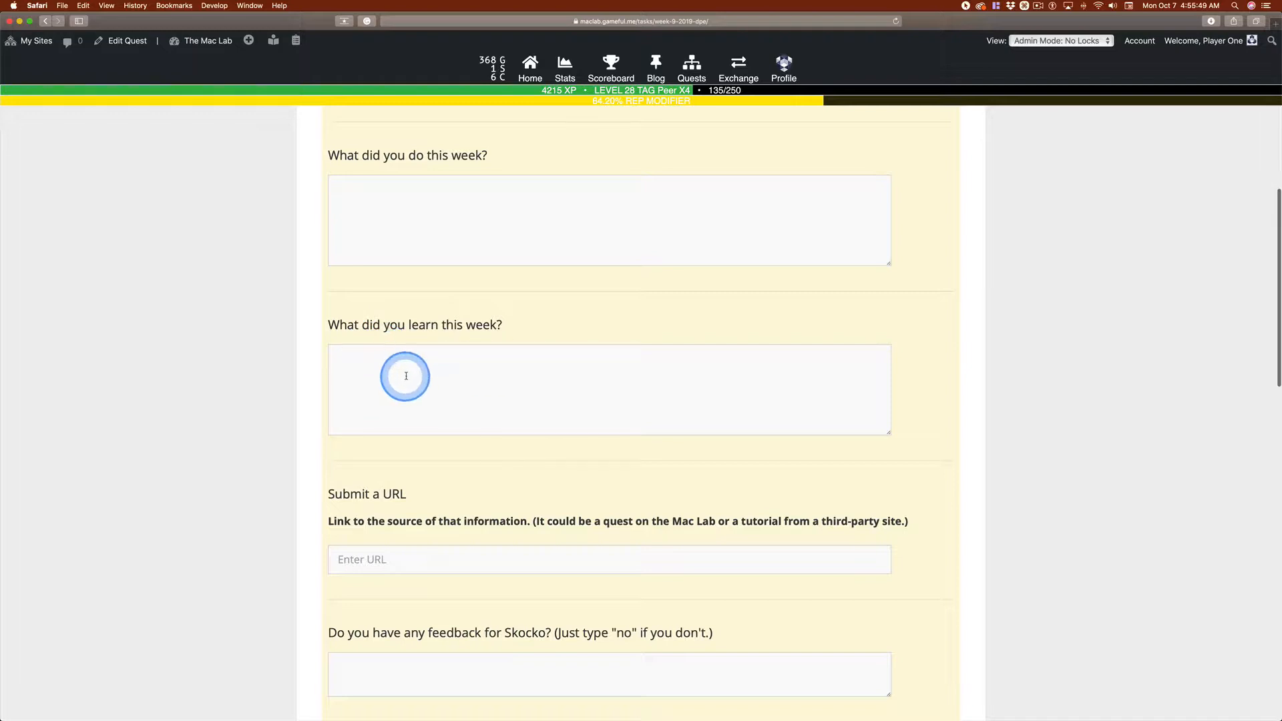
{"action": "mouse_move", "coordinate": [523, 374]}
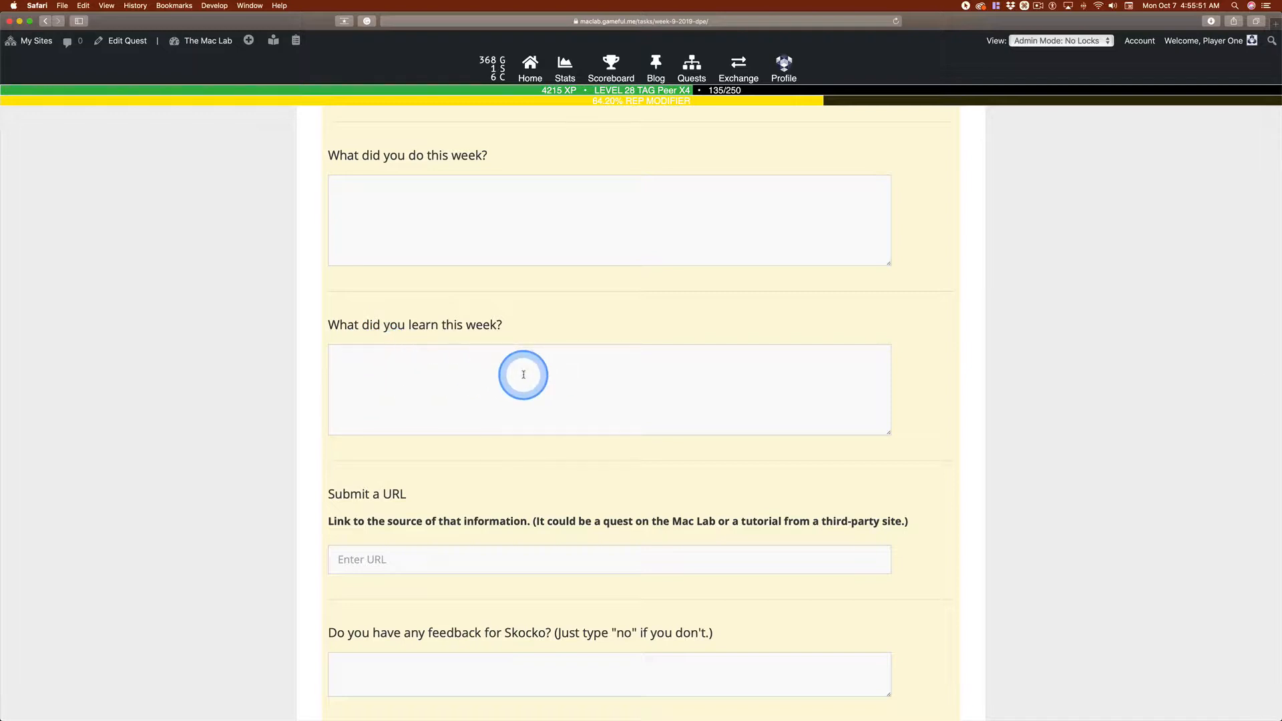
{"action": "mouse_move", "coordinate": [436, 390]}
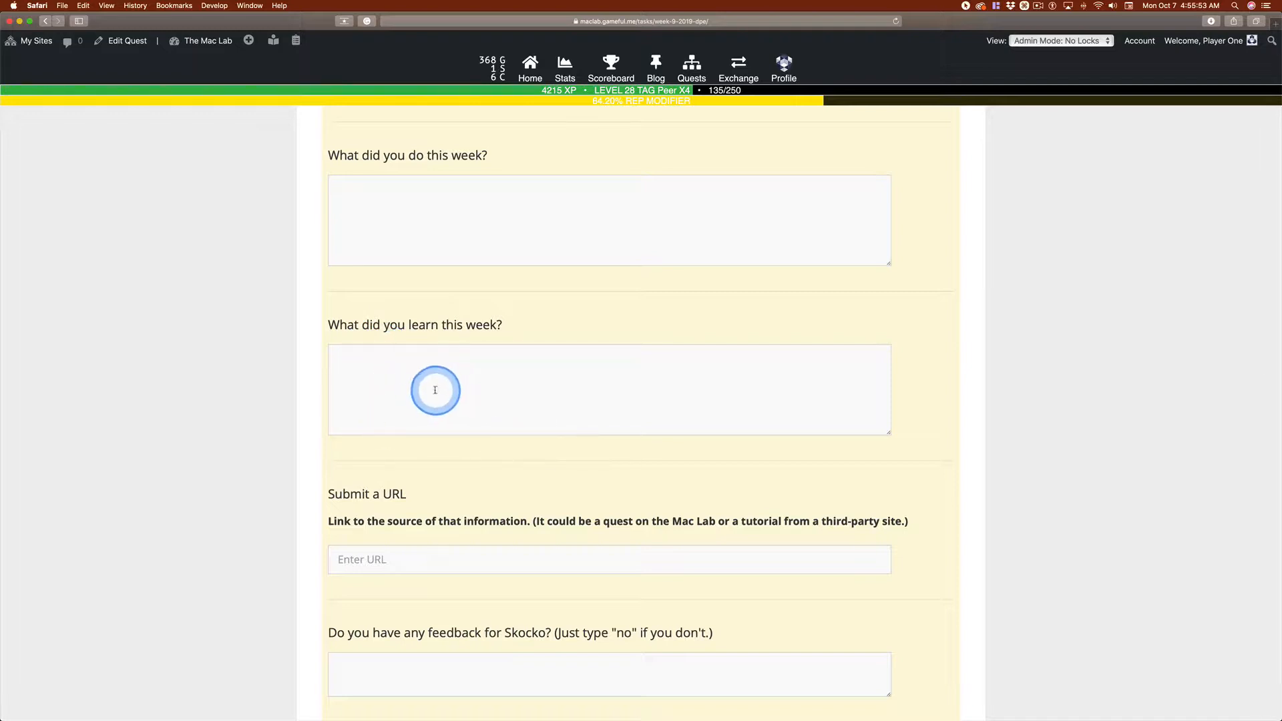
{"action": "left_click", "coordinate": [378, 560]}
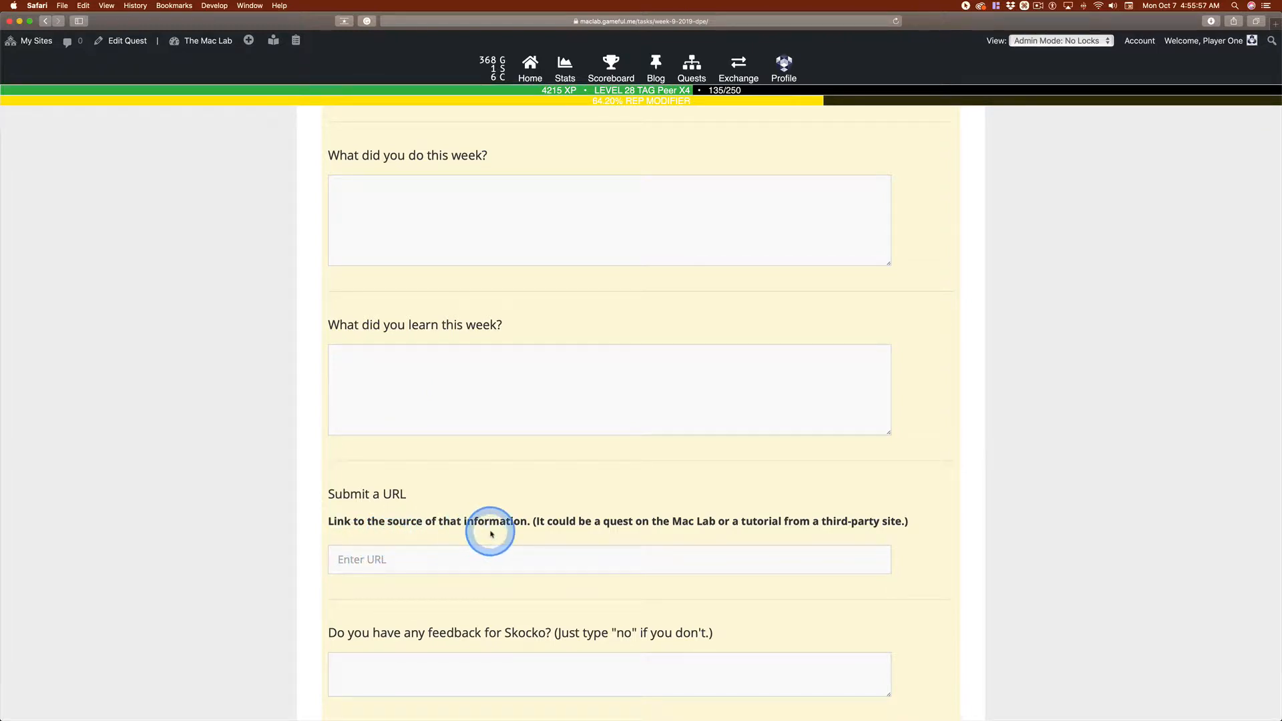
{"action": "mouse_move", "coordinate": [501, 533]}
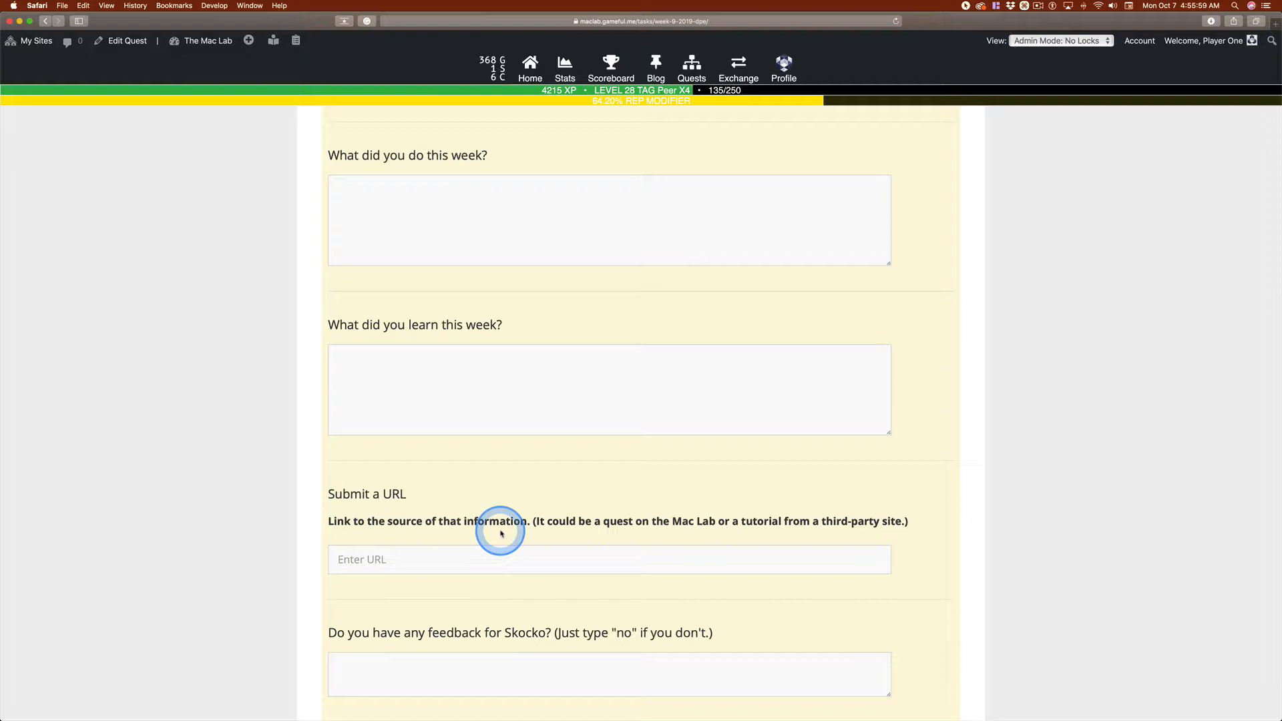
{"action": "mouse_move", "coordinate": [858, 493]}
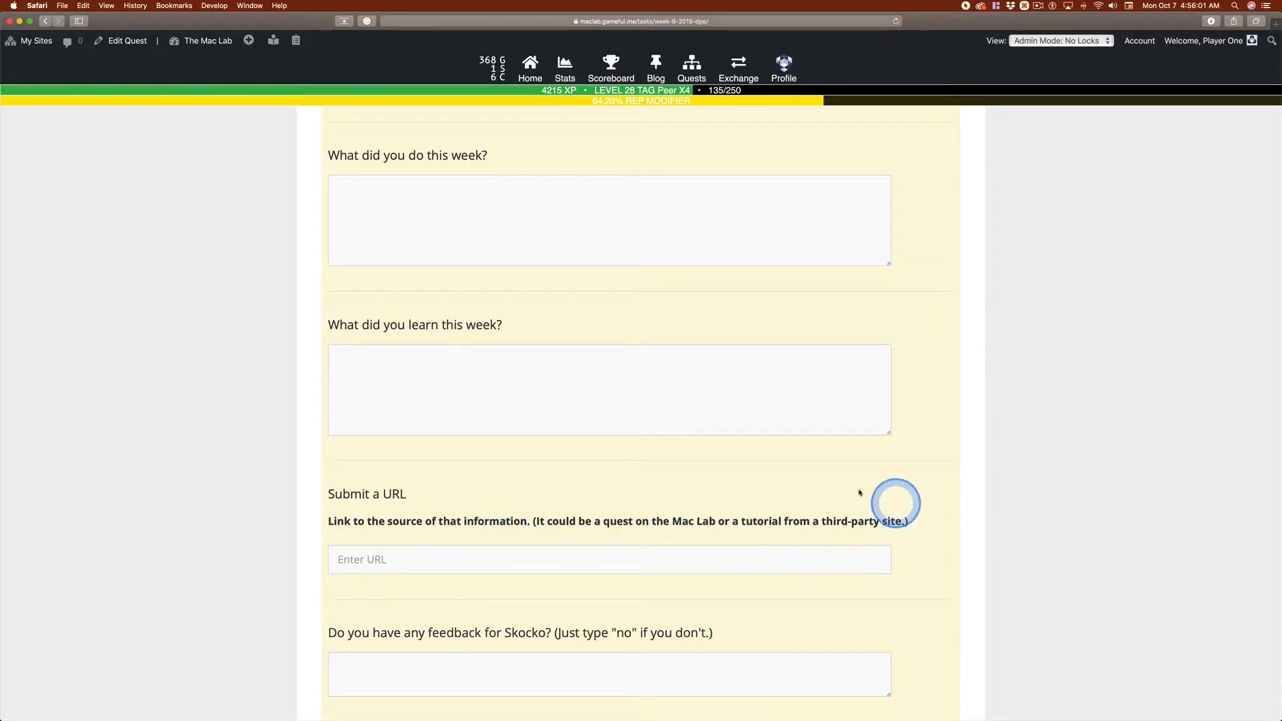
{"action": "left_click", "coordinate": [346, 559]}
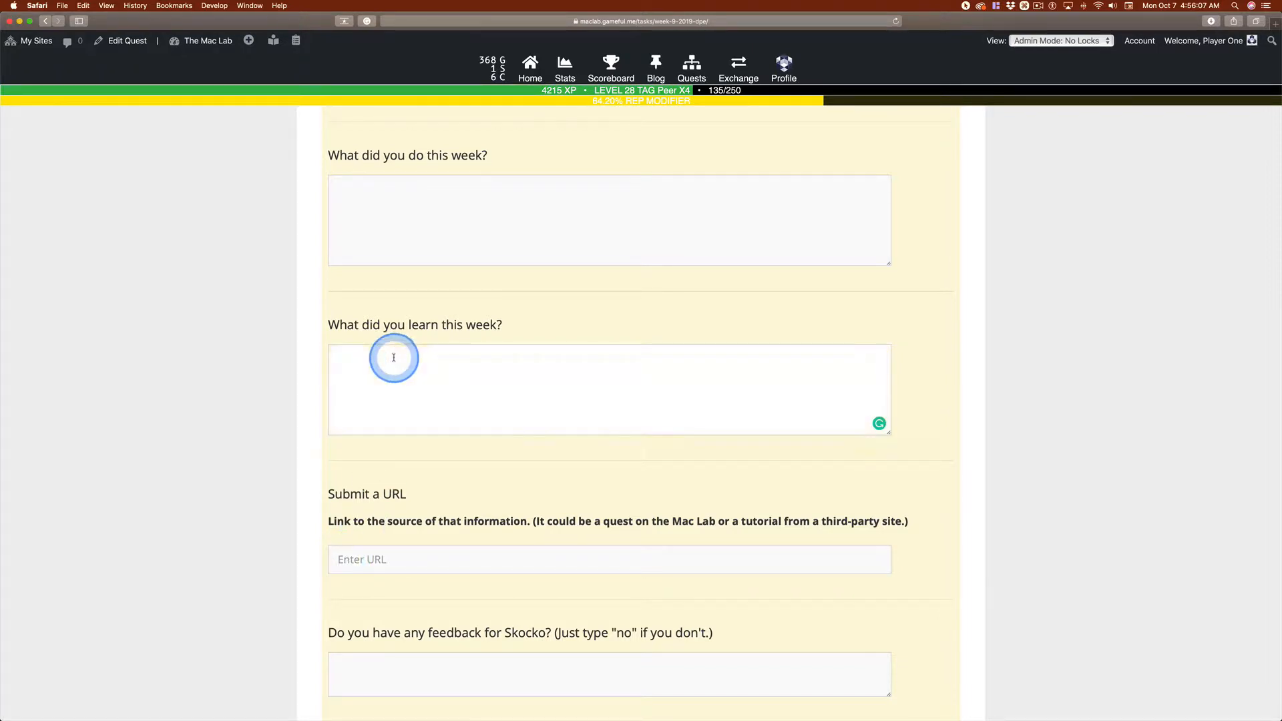
{"action": "scroll", "scroll_direction": "down", "scroll_amount": 3}
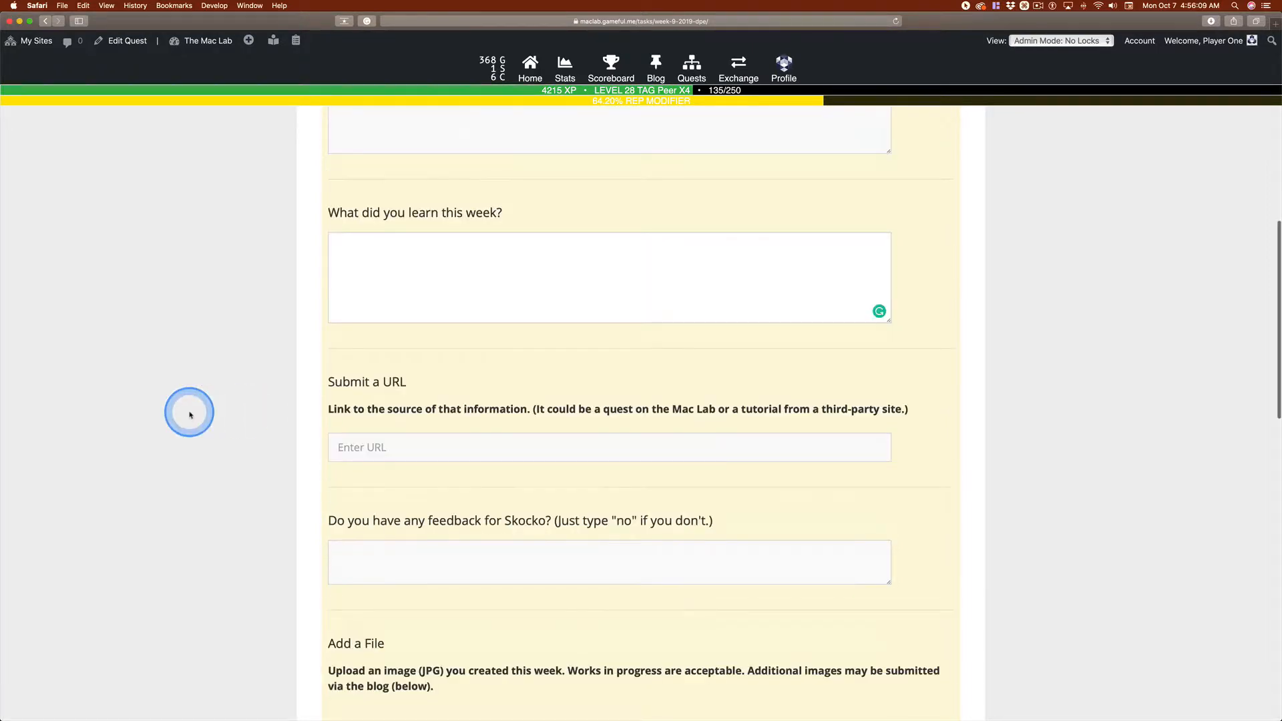
{"action": "scroll", "scroll_direction": "down", "scroll_amount": 3}
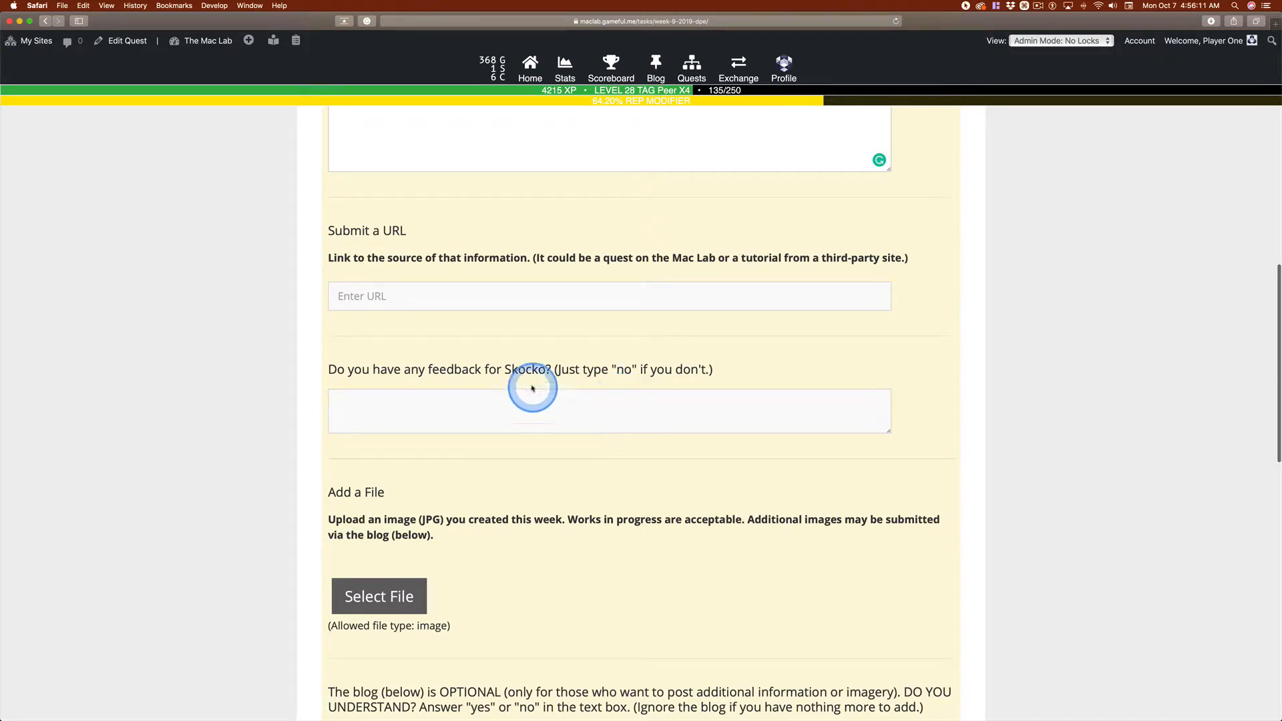
{"action": "mouse_move", "coordinate": [401, 384]}
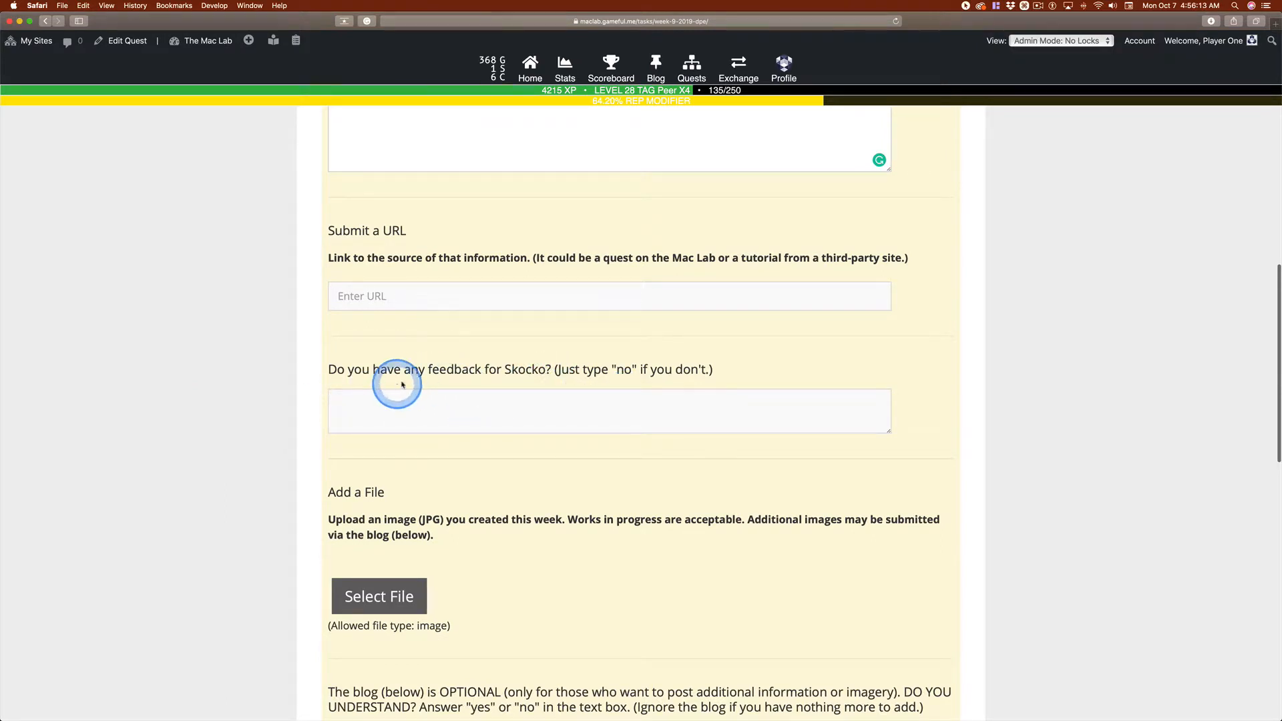
{"action": "left_click", "coordinate": [376, 415]}
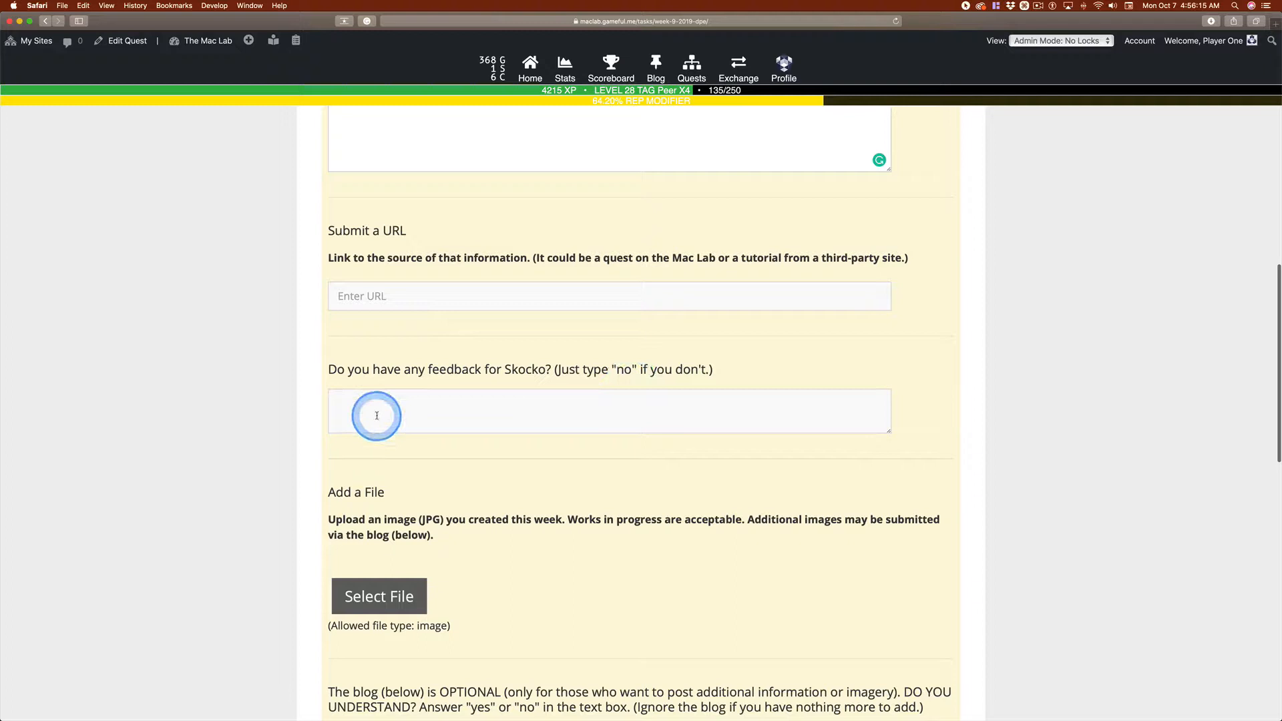
{"action": "scroll", "scroll_direction": "down", "scroll_amount": 3}
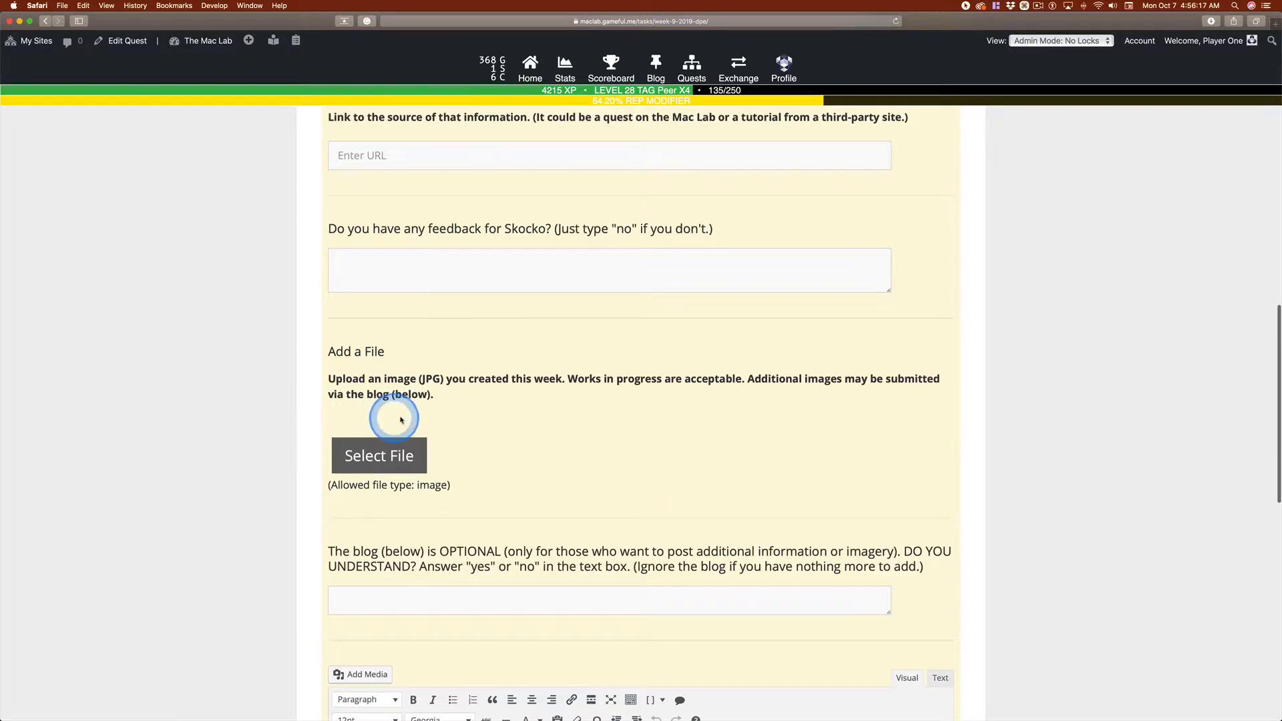
{"action": "mouse_move", "coordinate": [473, 405]}
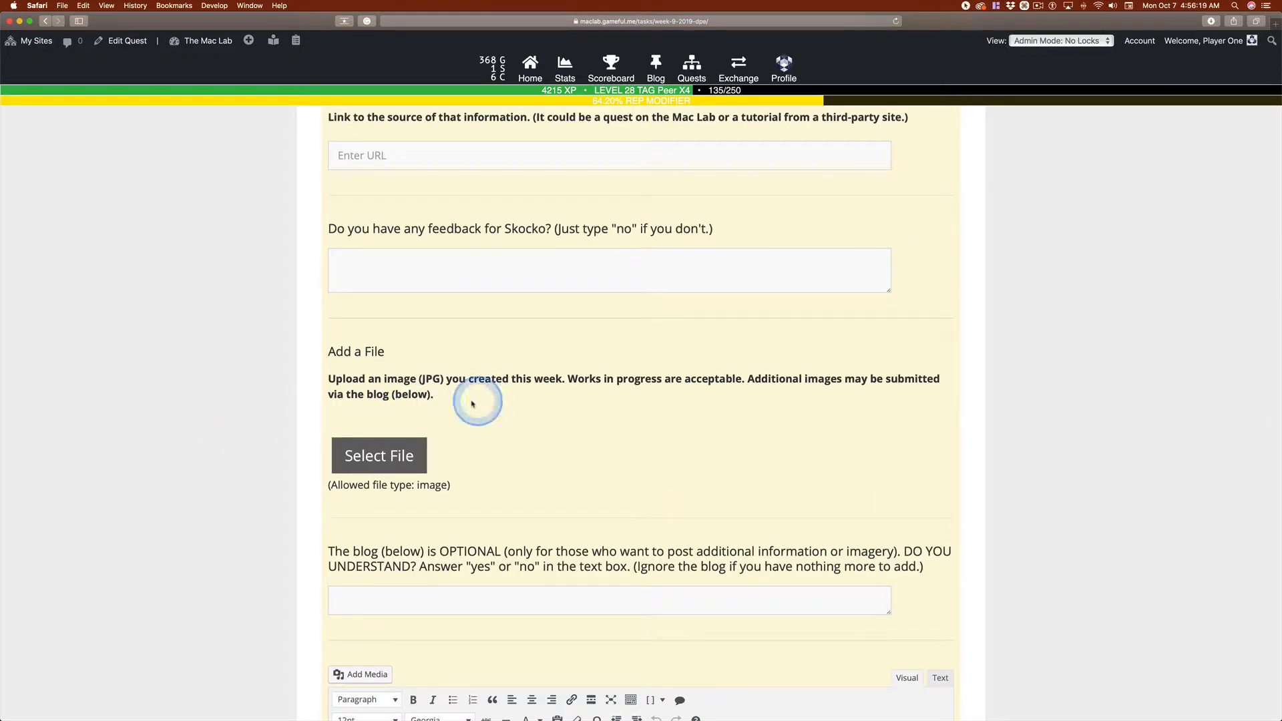
{"action": "scroll", "scroll_direction": "down", "scroll_amount": 3}
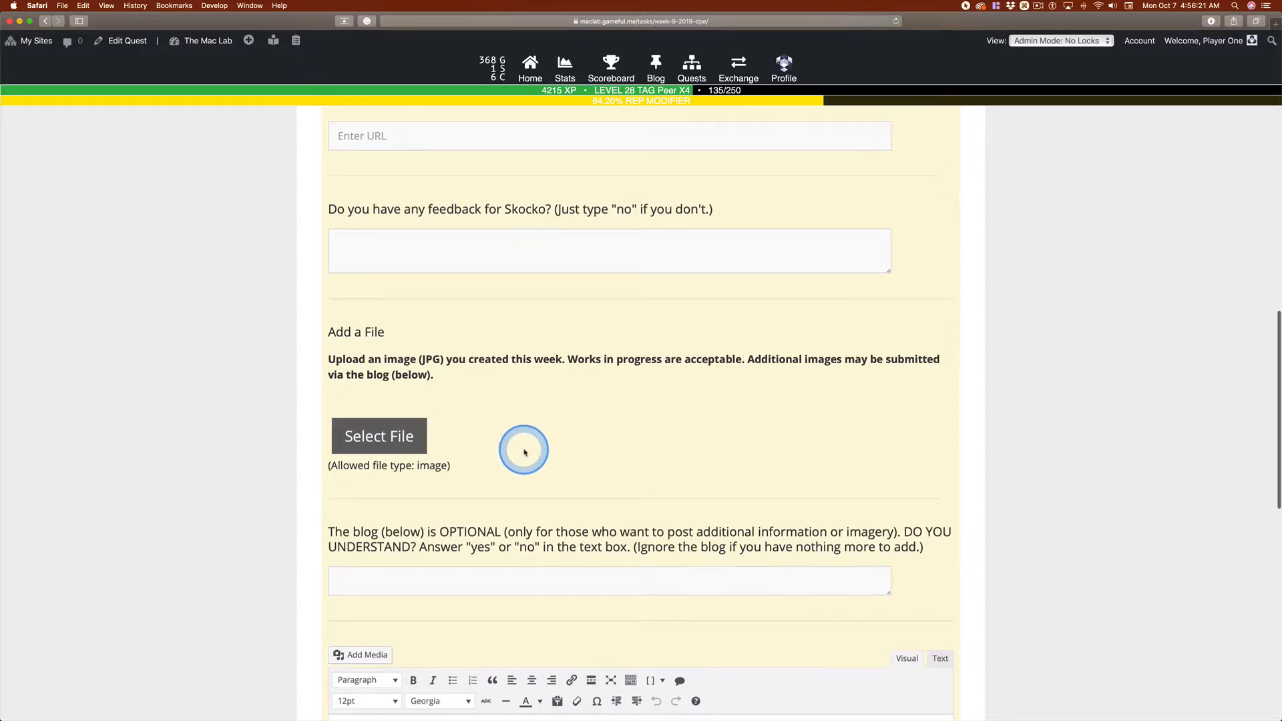
{"action": "scroll", "scroll_direction": "down", "scroll_amount": 3}
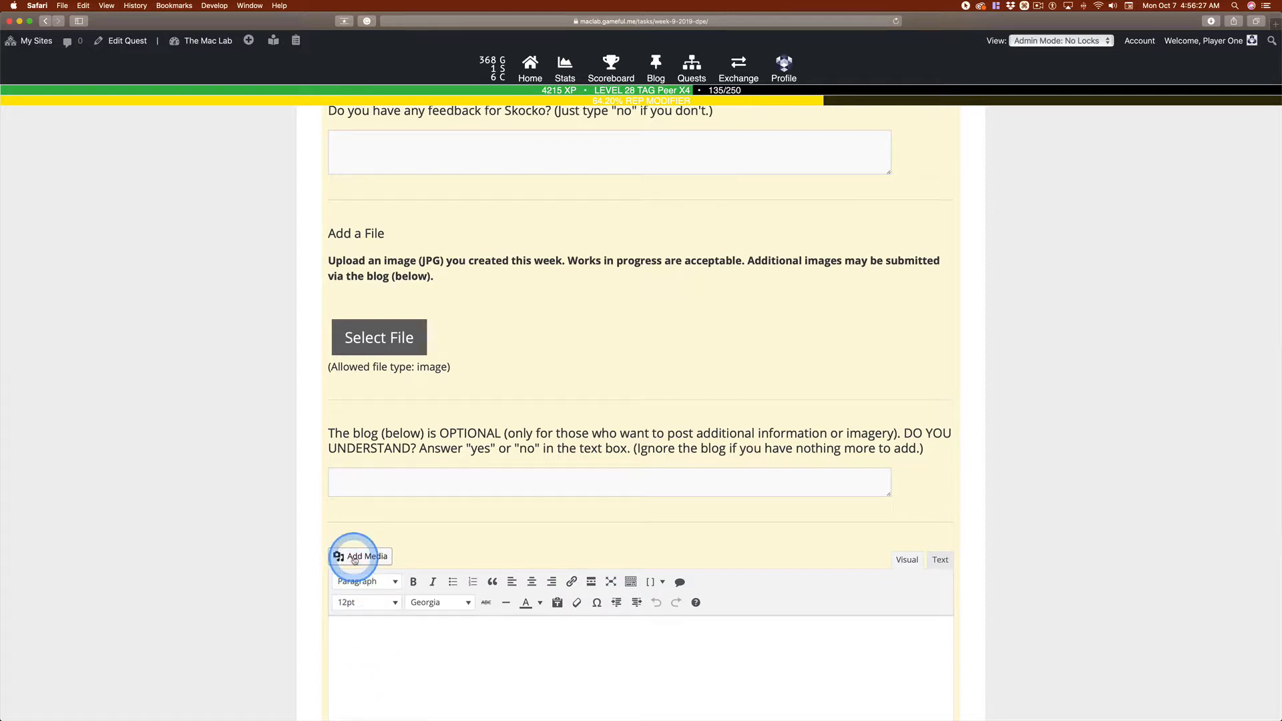
{"action": "left_click", "coordinate": [395, 652]}
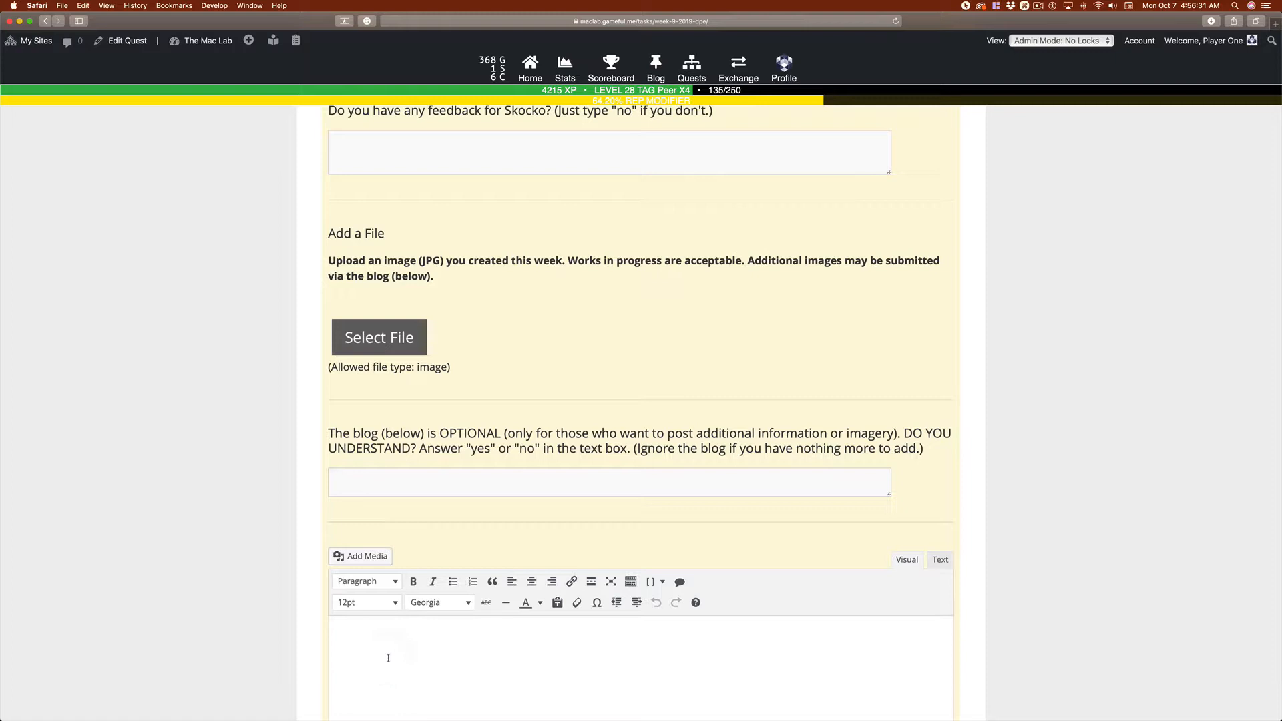
{"action": "left_click", "coordinate": [591, 271]}
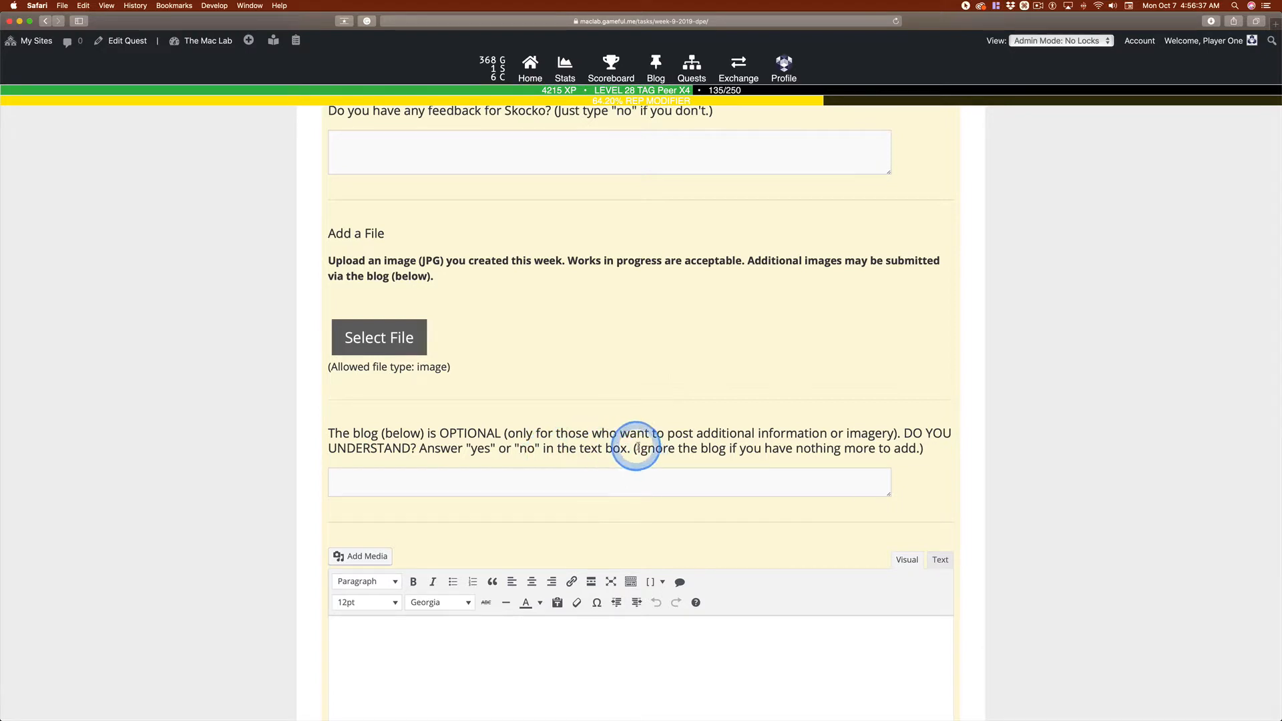
{"action": "mouse_move", "coordinate": [347, 462]}
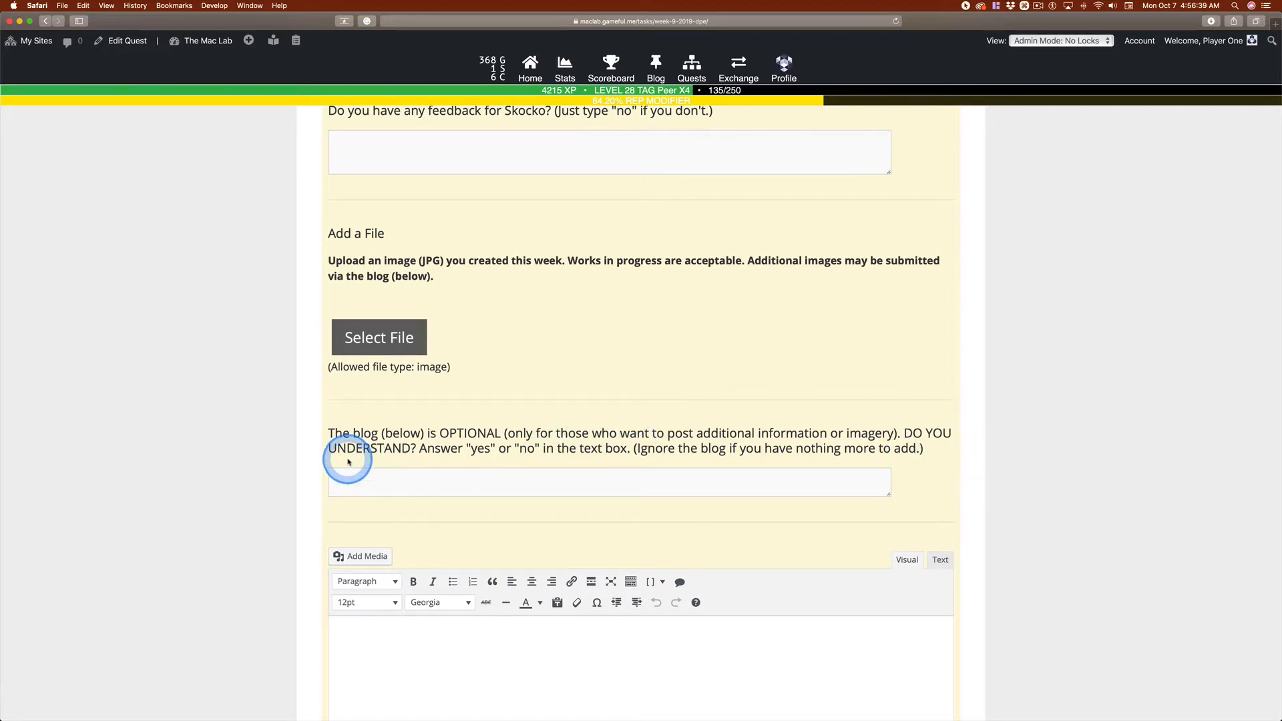
{"action": "mouse_move", "coordinate": [934, 449]}
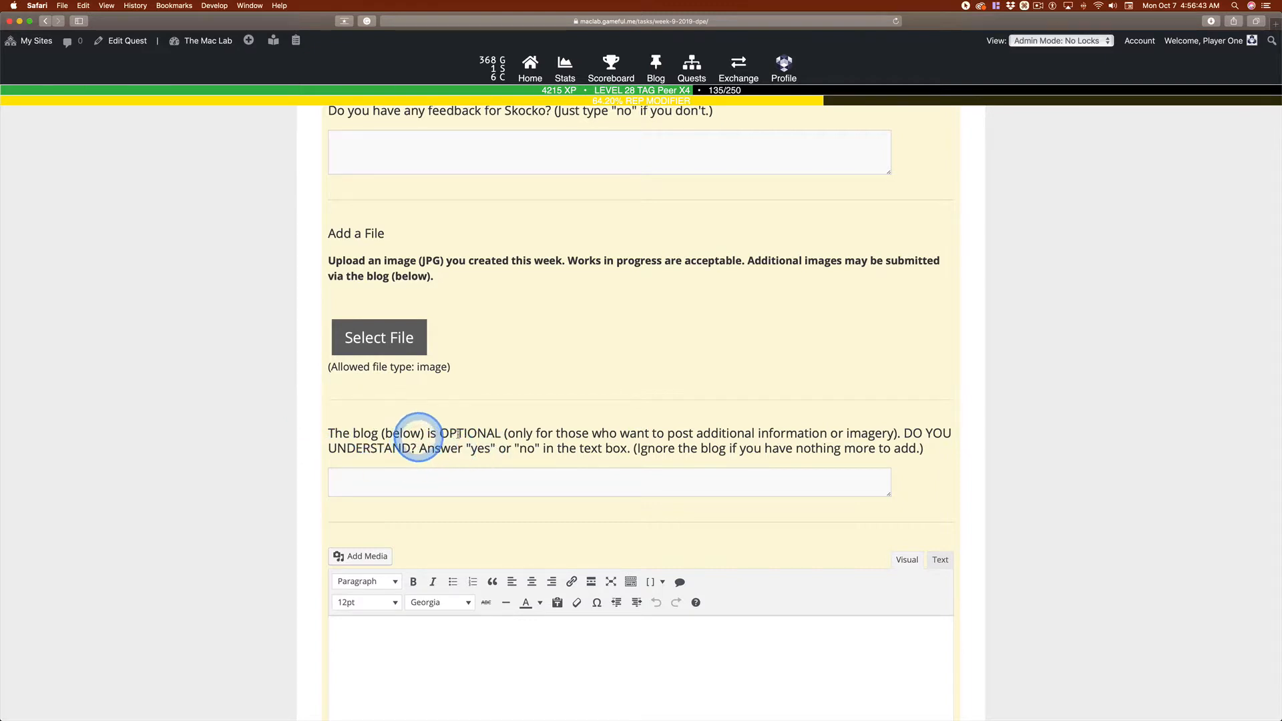
{"action": "left_click", "coordinate": [424, 654]}
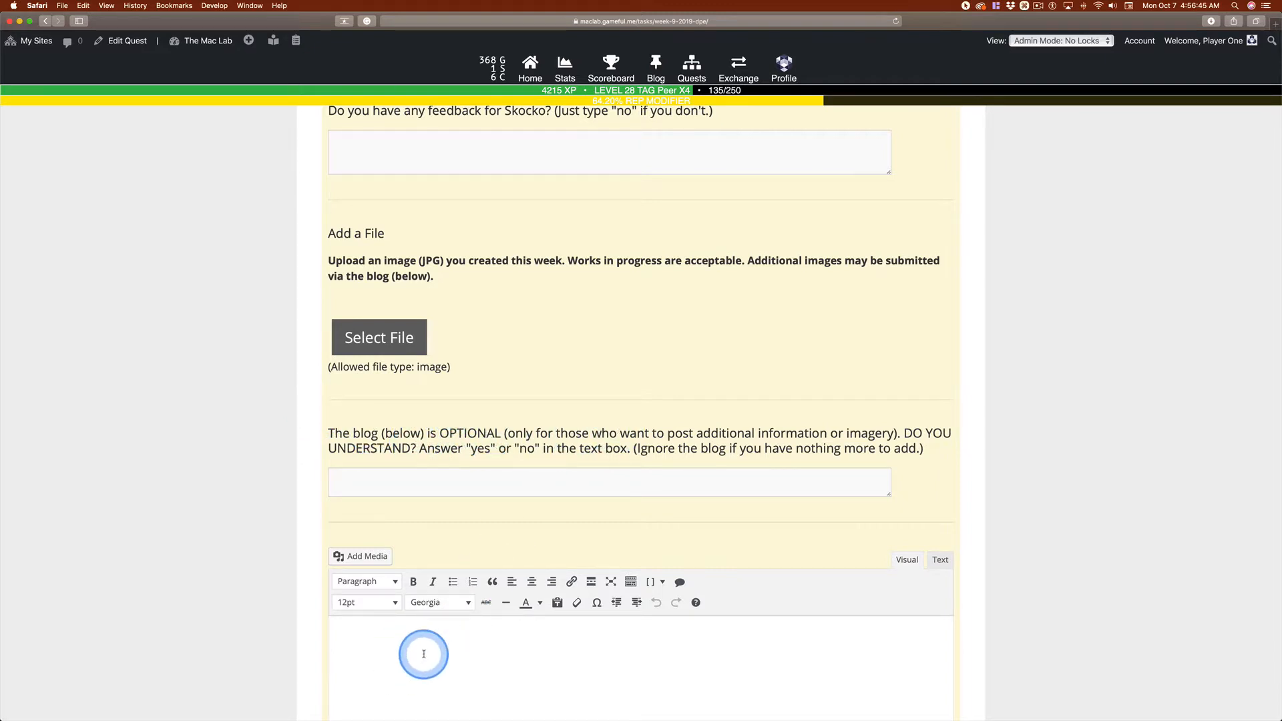
{"action": "left_click", "coordinate": [330, 482]}
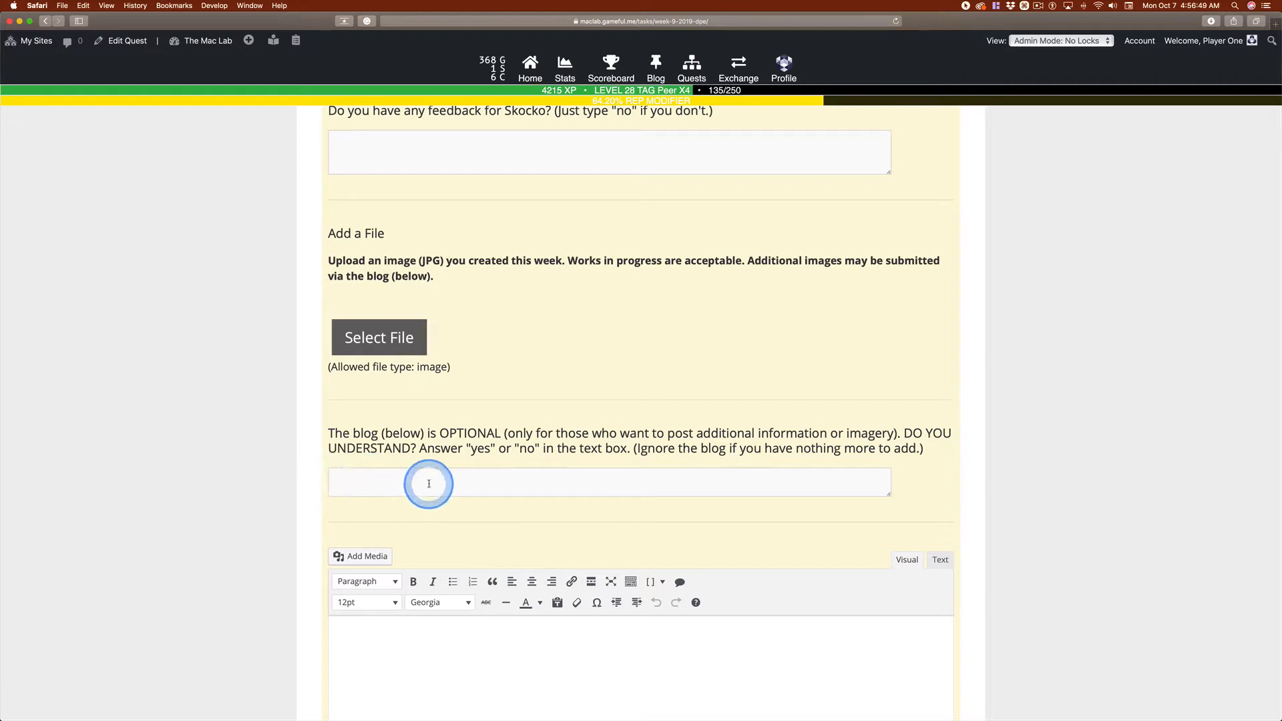
{"action": "mouse_move", "coordinate": [524, 454]}
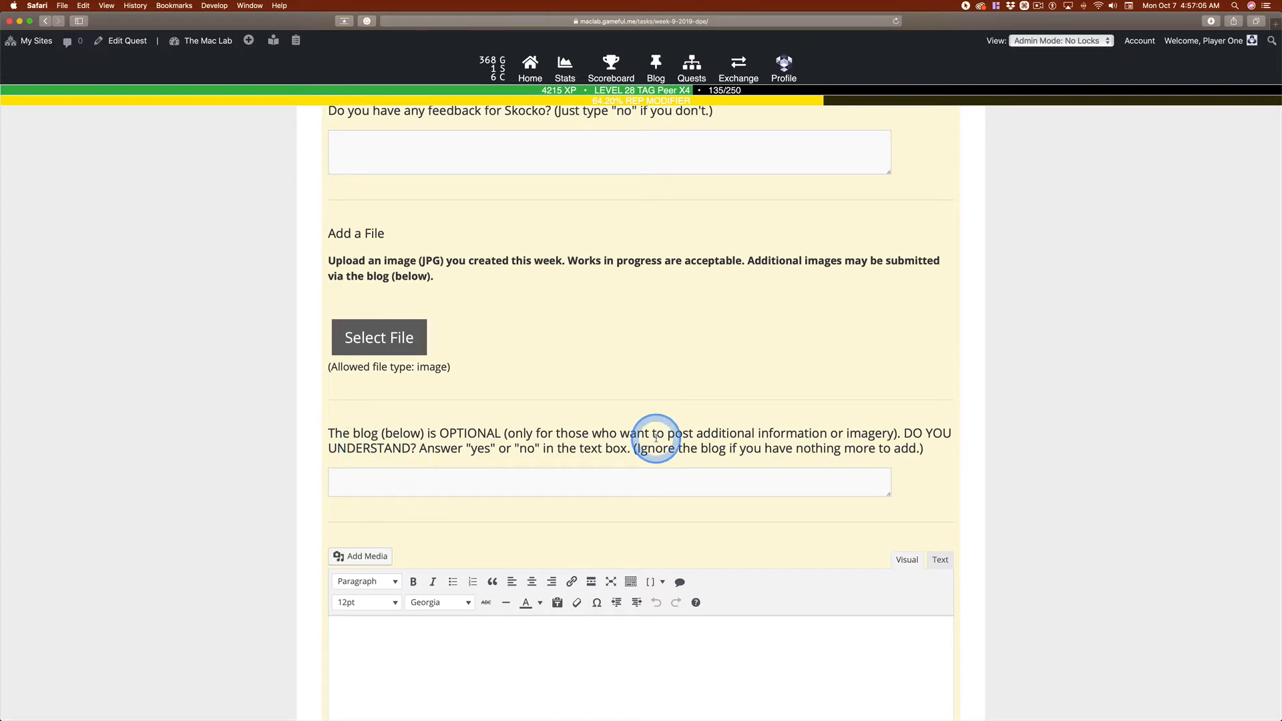
{"action": "left_click", "coordinate": [395, 649]}
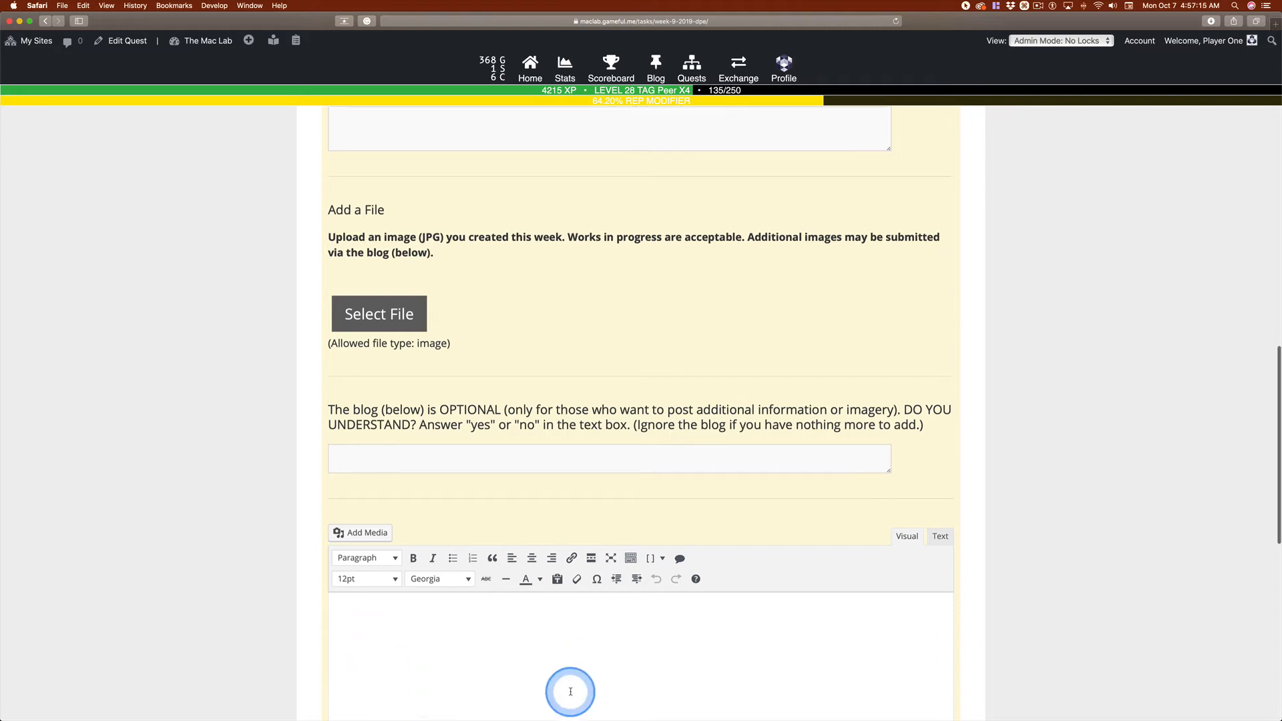
{"action": "scroll", "scroll_direction": "down", "scroll_amount": 3}
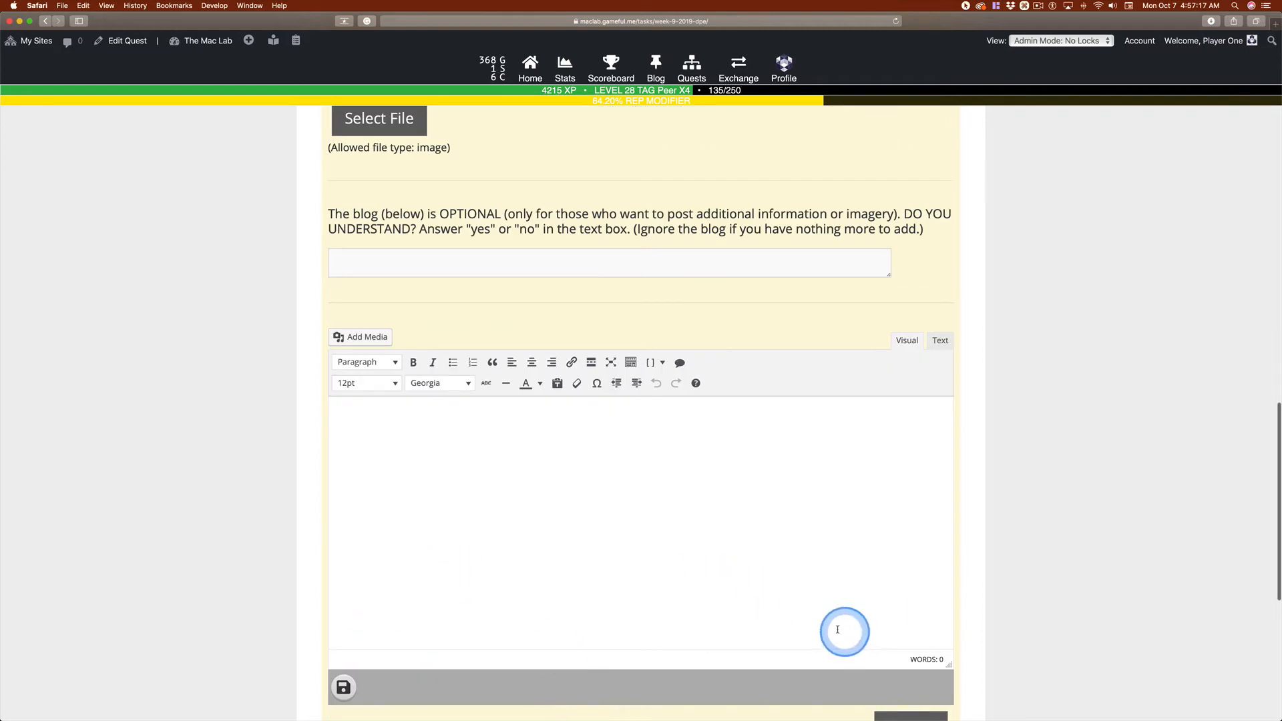
{"action": "mouse_move", "coordinate": [343, 686]}
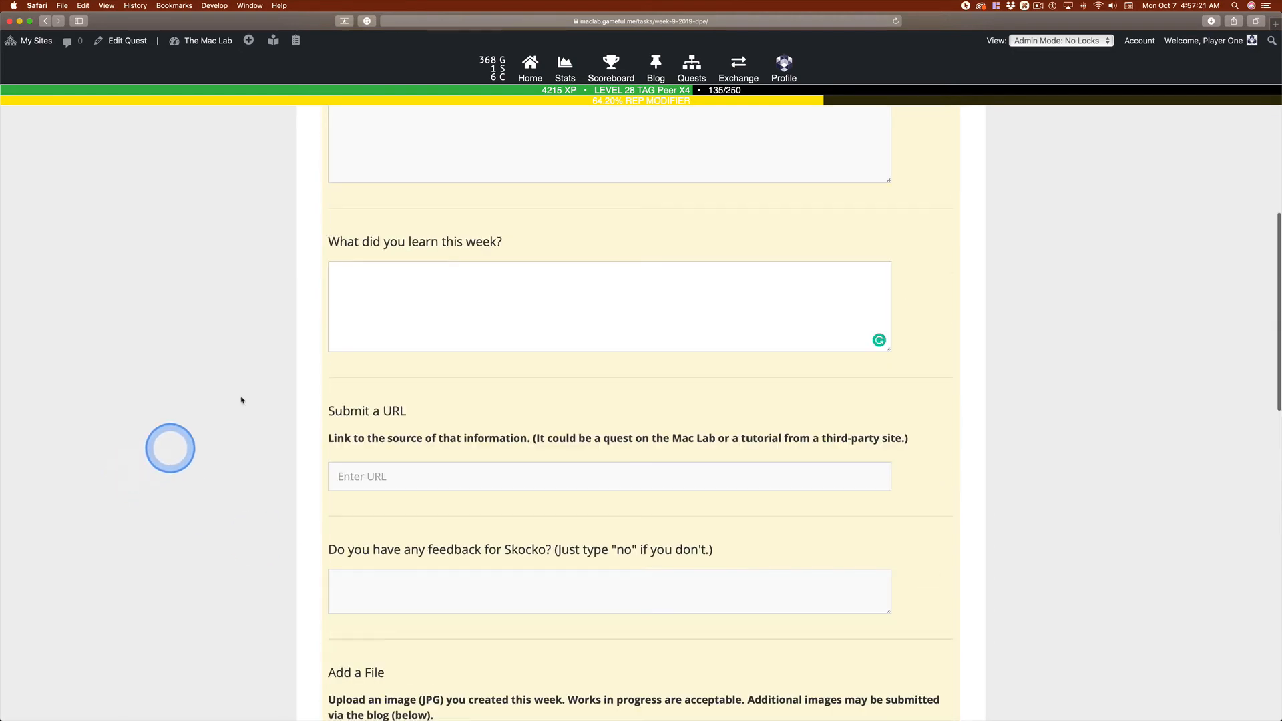
{"action": "scroll", "scroll_direction": "down", "scroll_amount": 3}
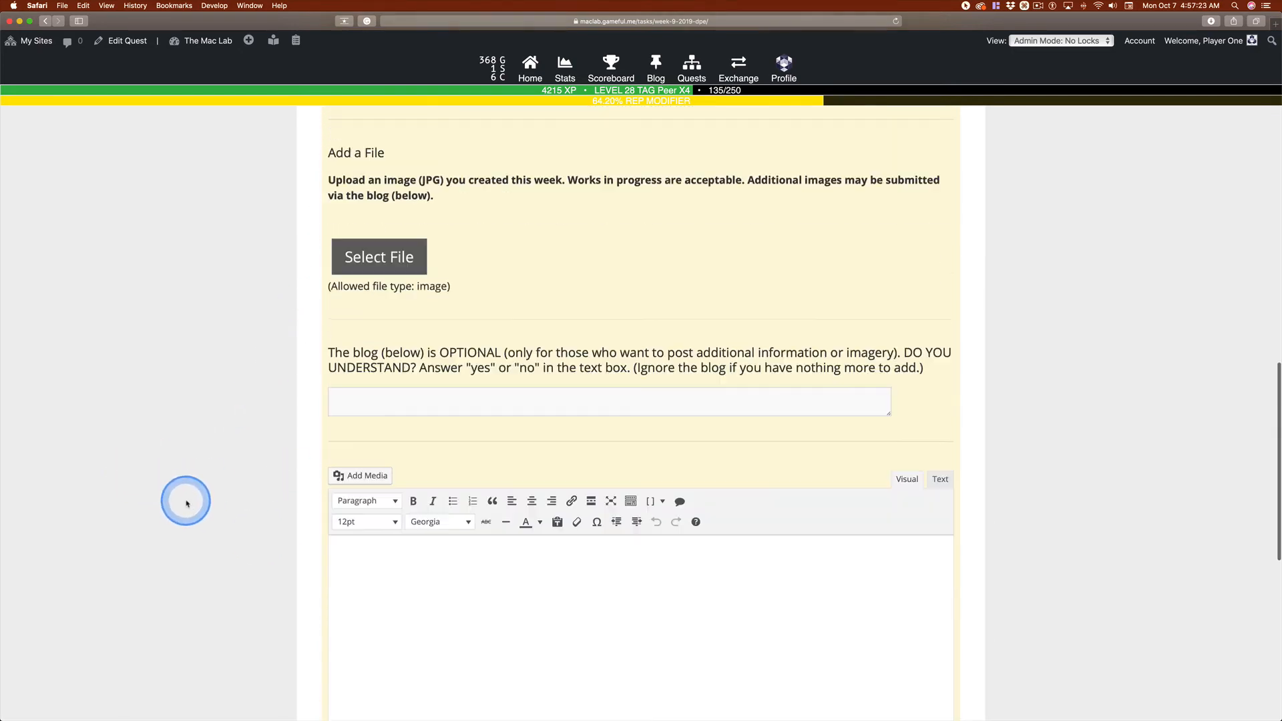
{"action": "scroll", "scroll_direction": "down", "scroll_amount": 3}
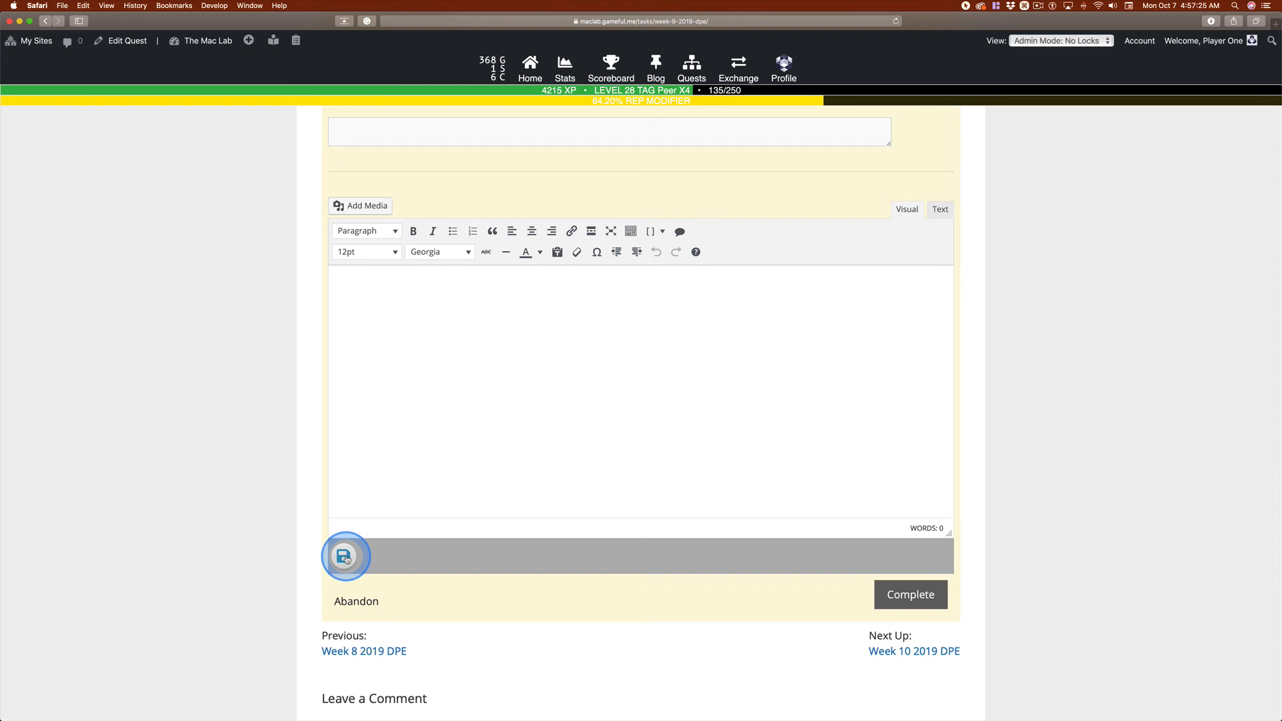
{"action": "left_click", "coordinate": [911, 595]}
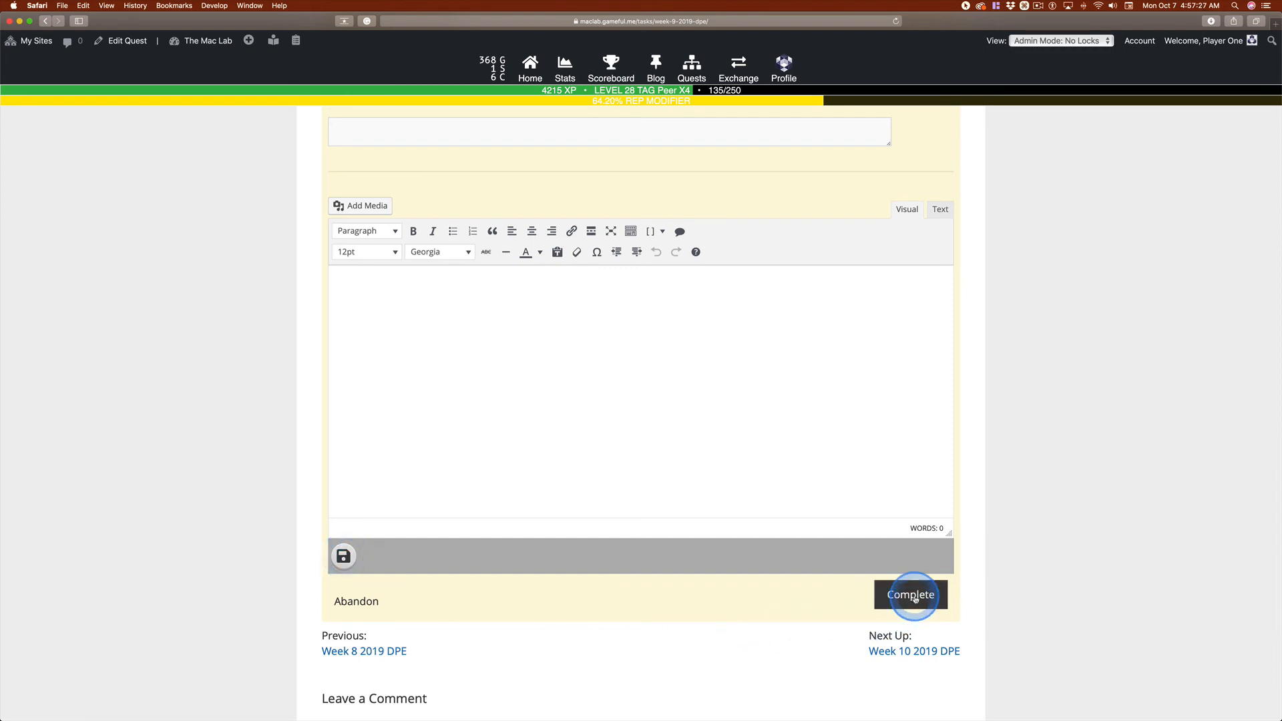